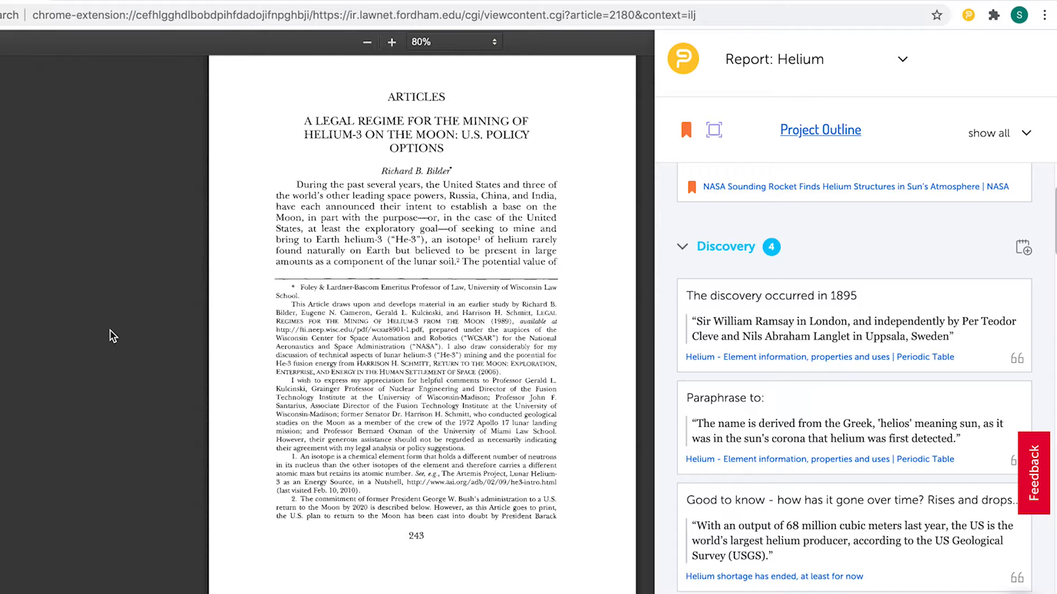
pyautogui.moveTo(658, 294)
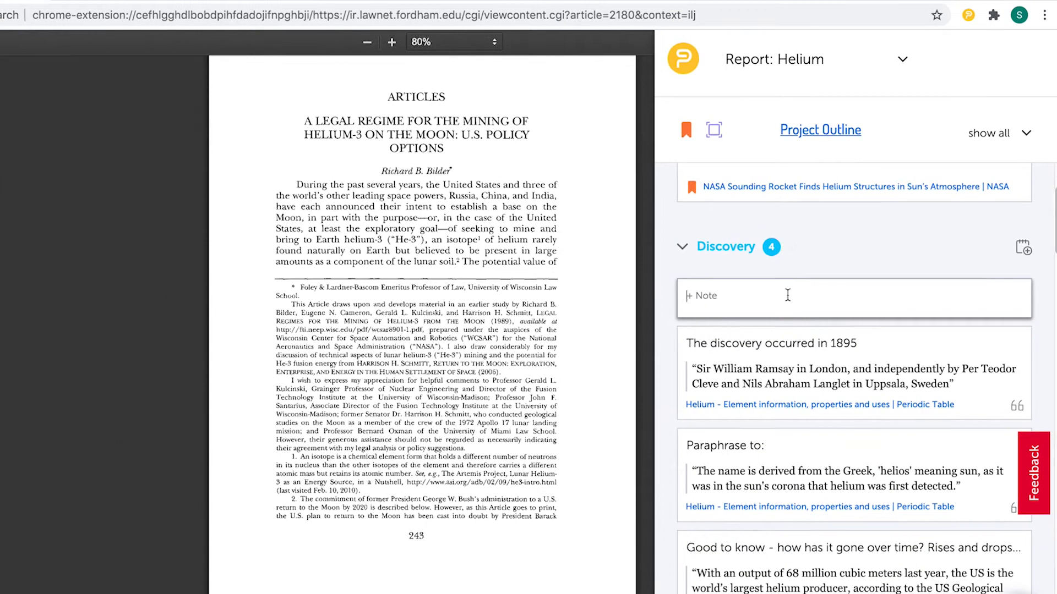
# Step: Type 'But how was it…' into the new Discovery note card
pyautogui.write("But how was it discovered if it doesn't have a color or smell?")
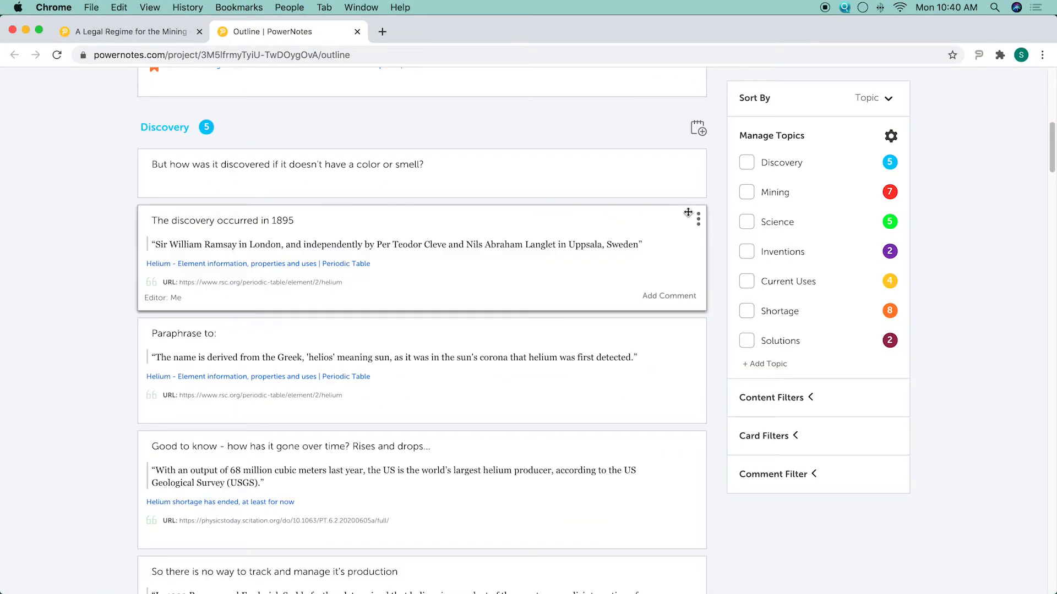
# Step: Add a Mining note reading 'Look up what kind of tools are us…'
pyautogui.scroll(-3)
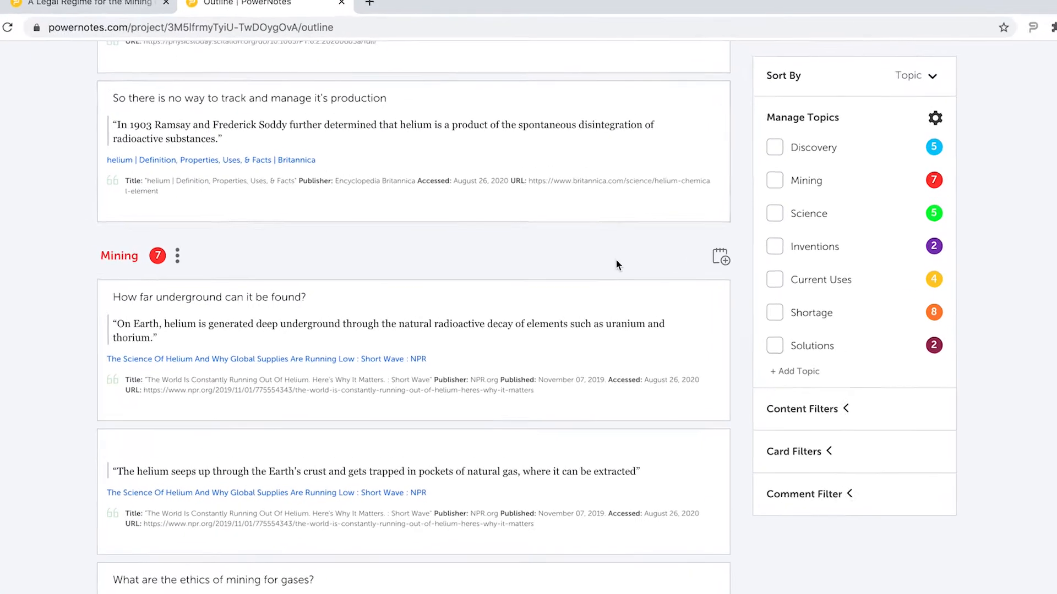
pyautogui.click(720, 256)
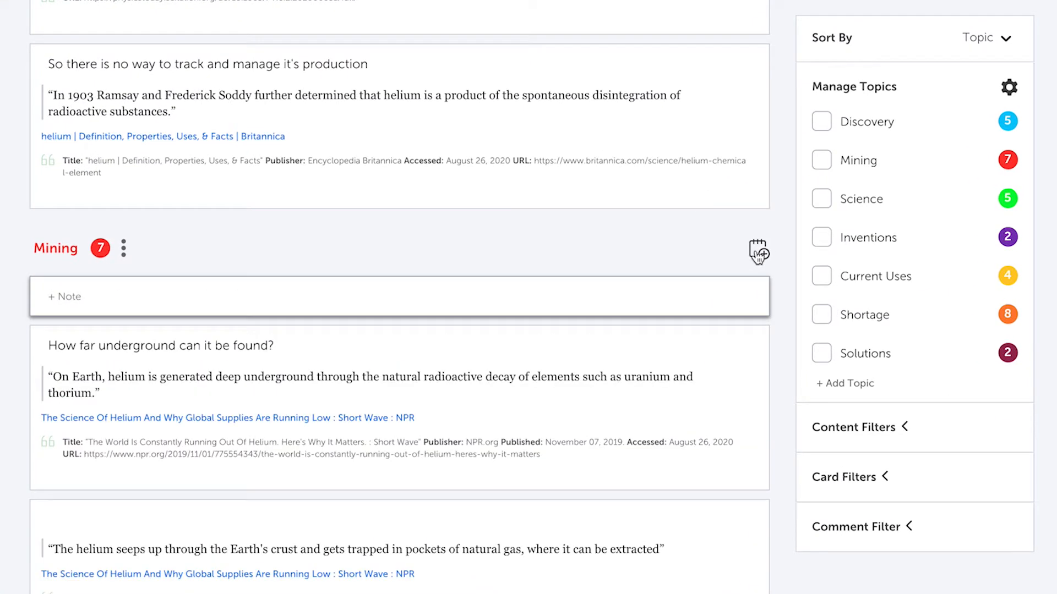
pyautogui.write('Look up what kind of tools are used to capture helium')
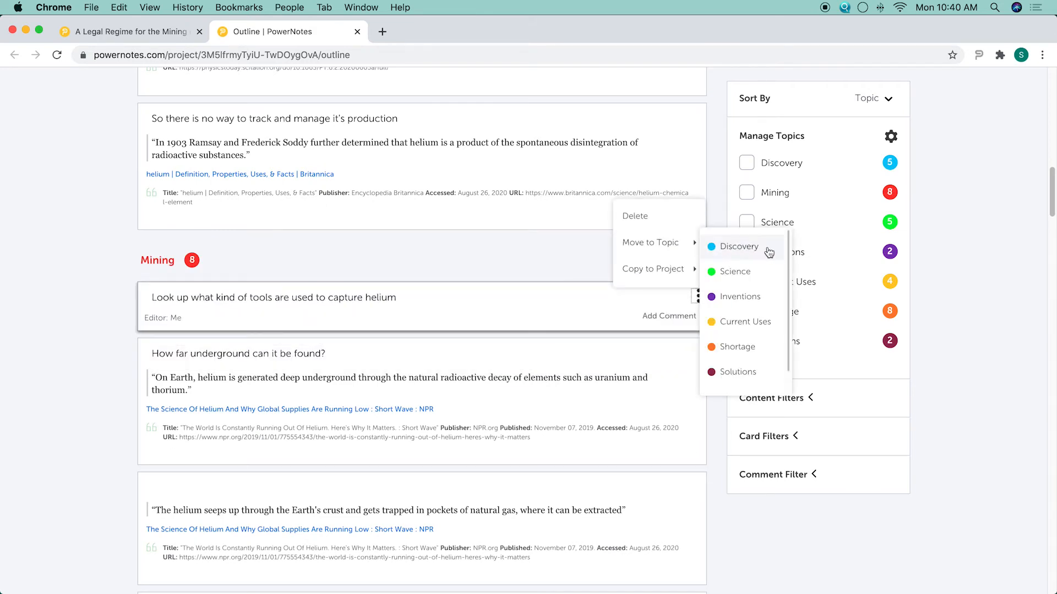
# Step: Move the helium-tools note to Discovery and reopen its card menu
pyautogui.click(740, 247)
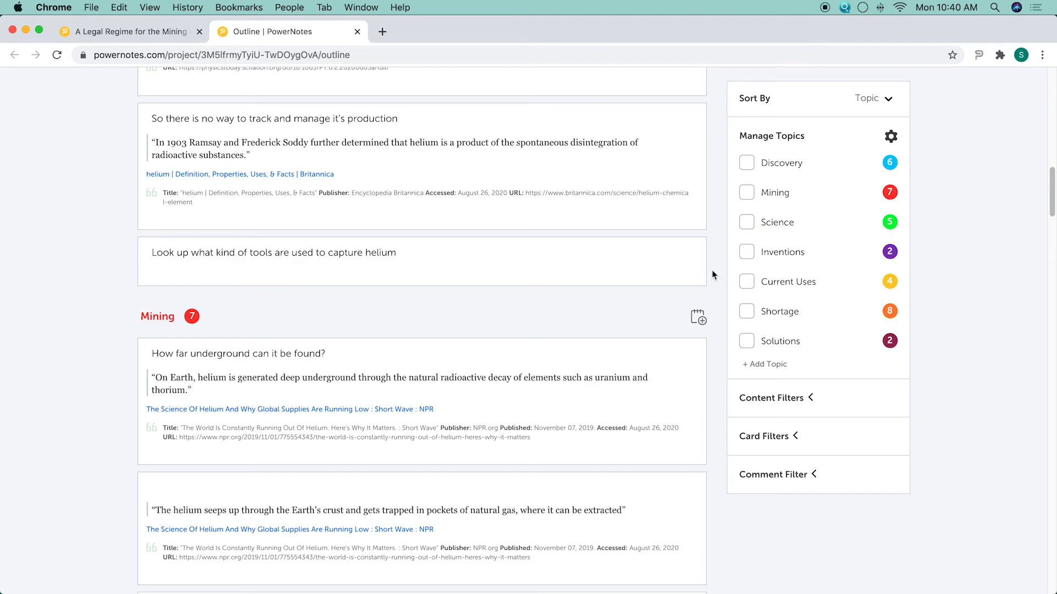
pyautogui.click(697, 251)
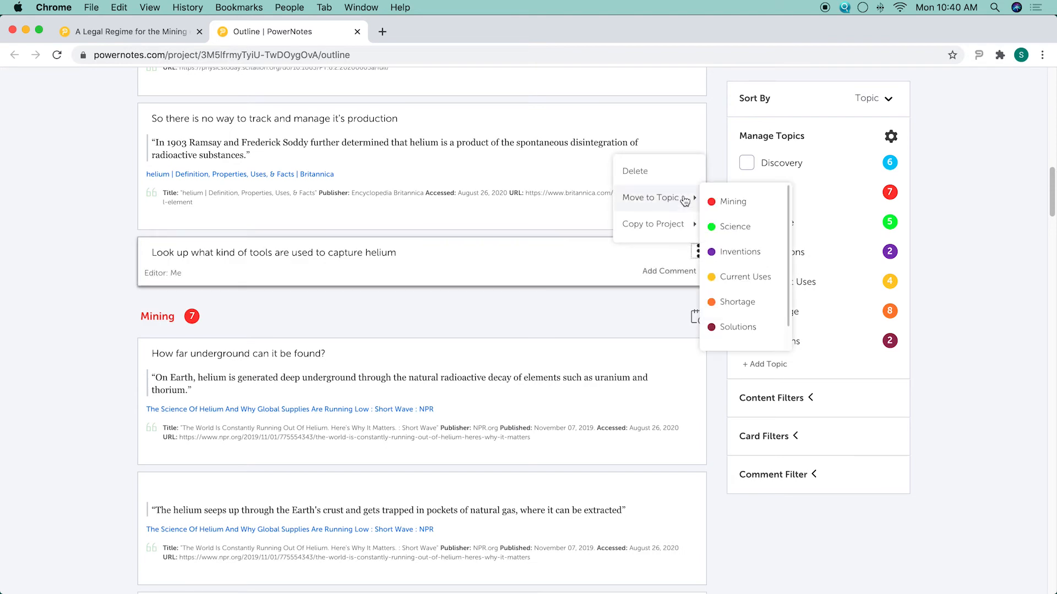